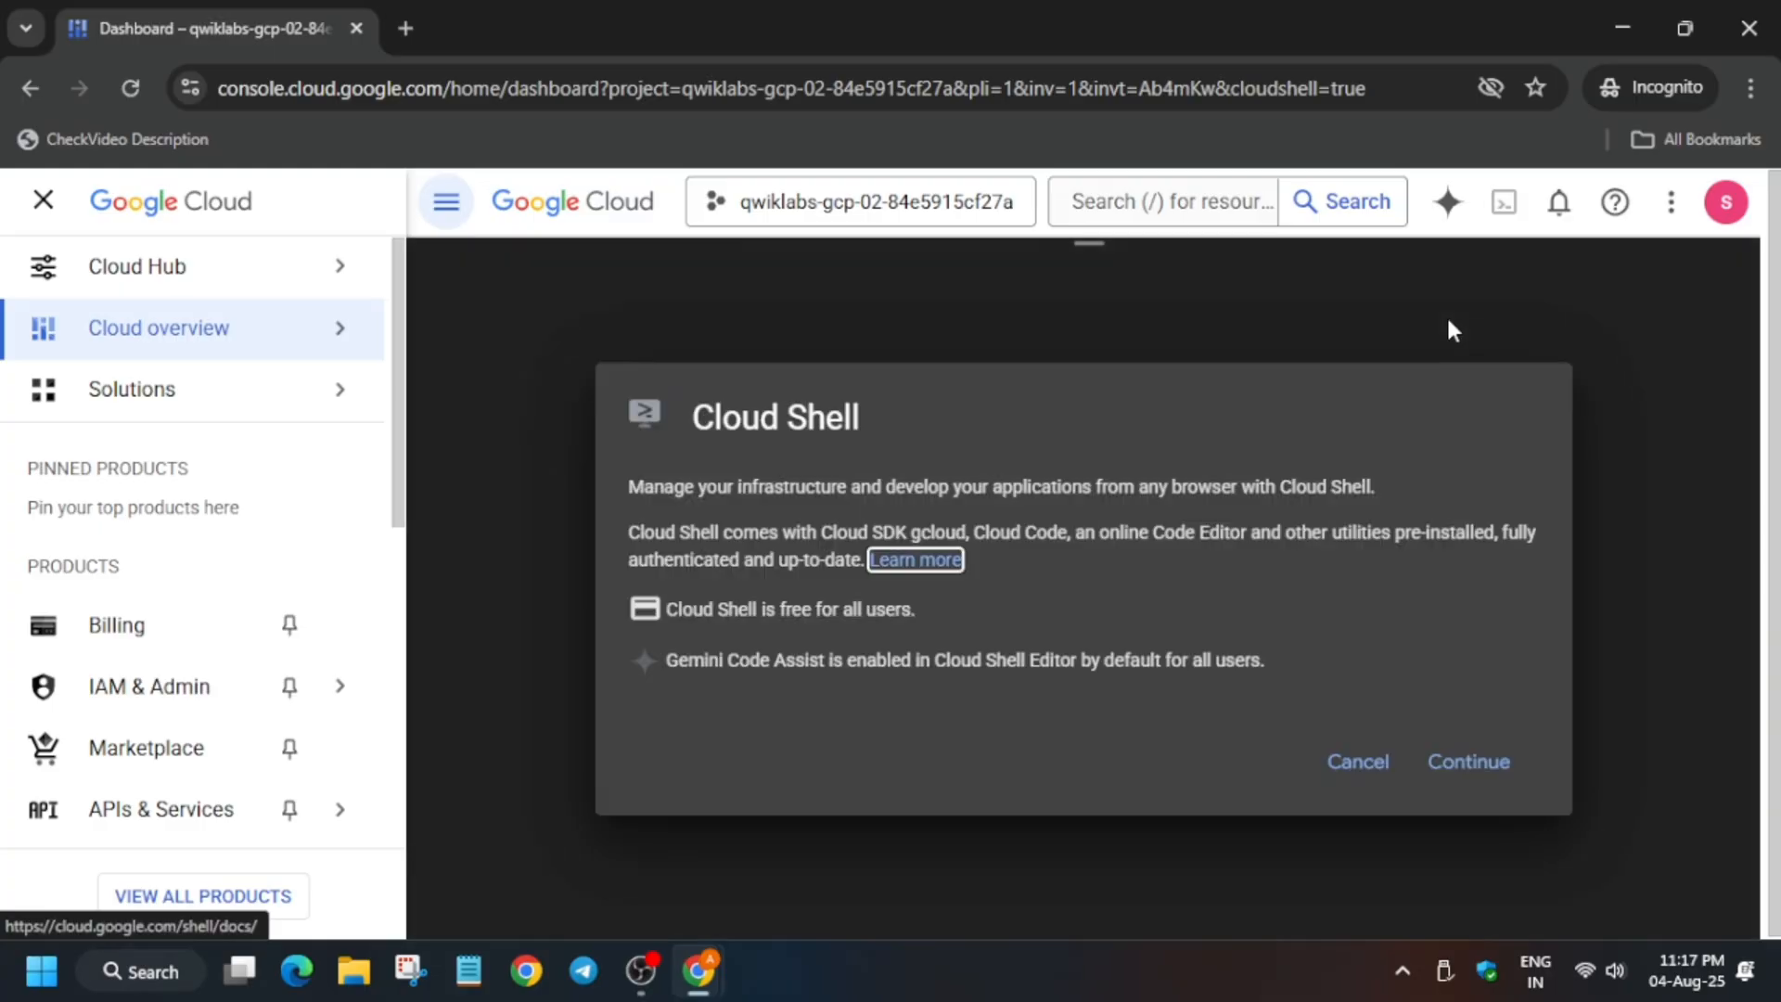
- Continue past the Cloud Shell introduction so the terminal starts connecting and the authorization window loads
left_click(1466, 761)
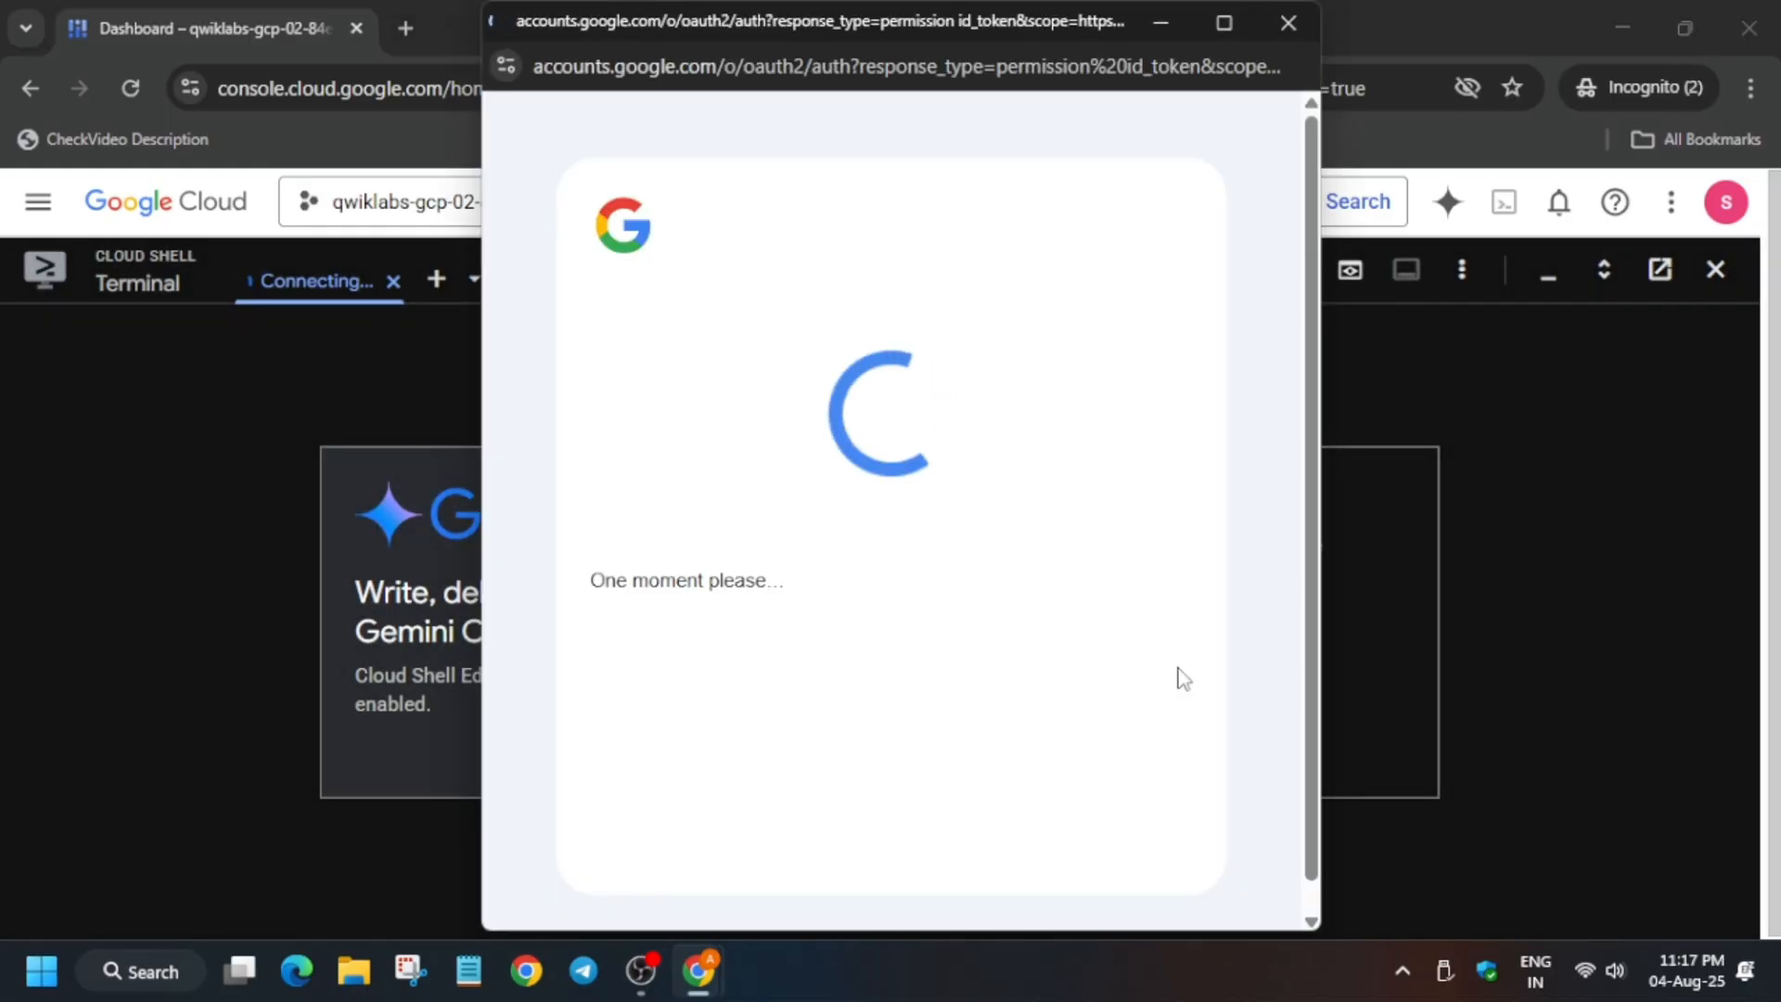